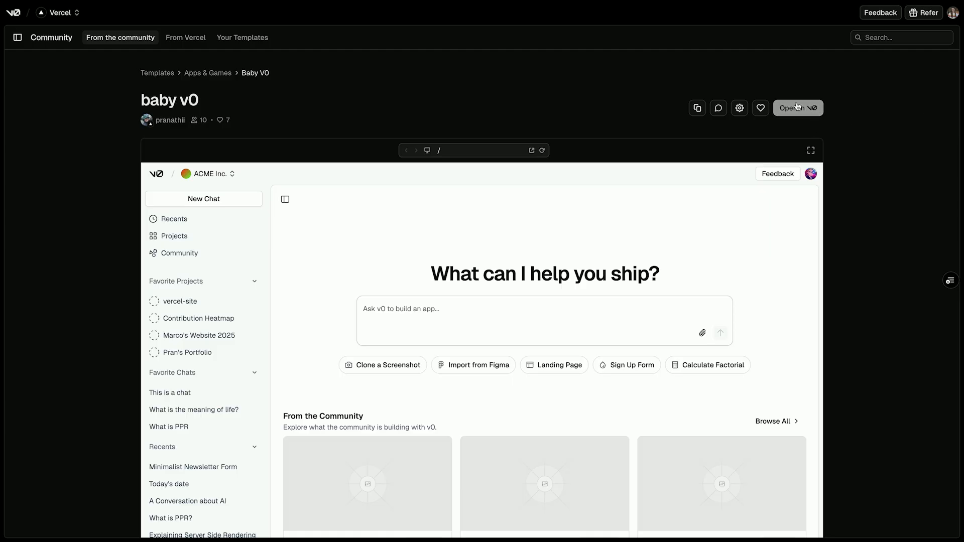
# Start a new v0 chat from the baby v0 community template.
pyautogui.click(797, 107)
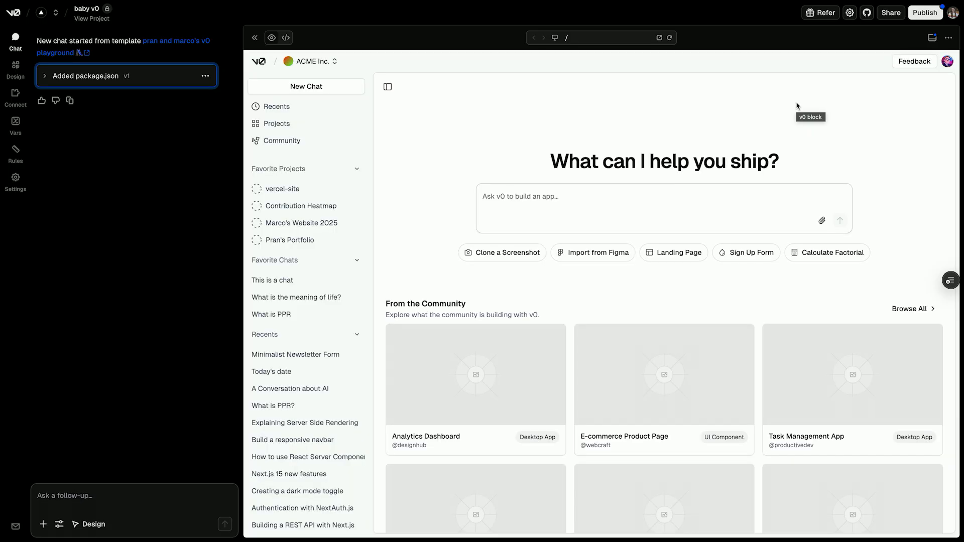
pyautogui.moveTo(418, 274)
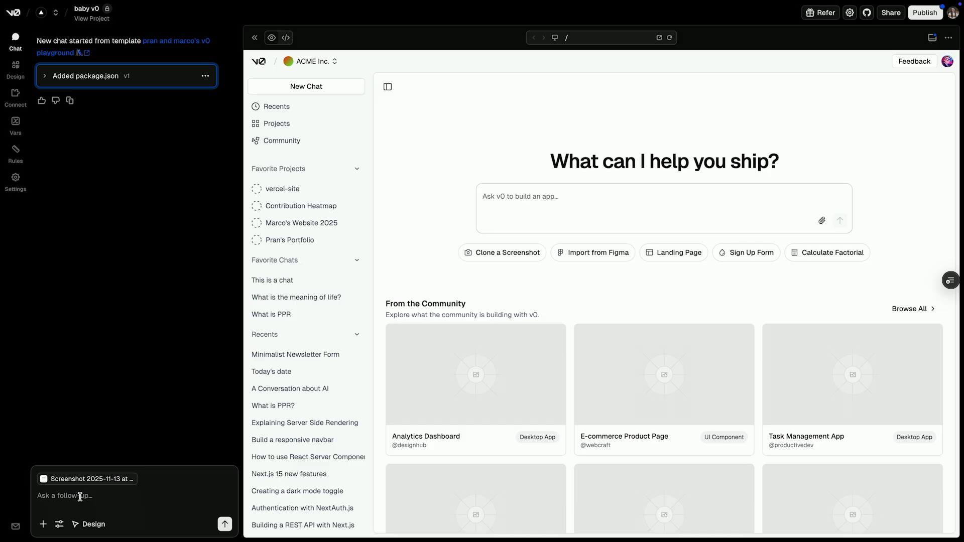
# Ask v0 to swap suggested actions for rotating example prompts typed into the chat box.
pyautogui.write('I want to')
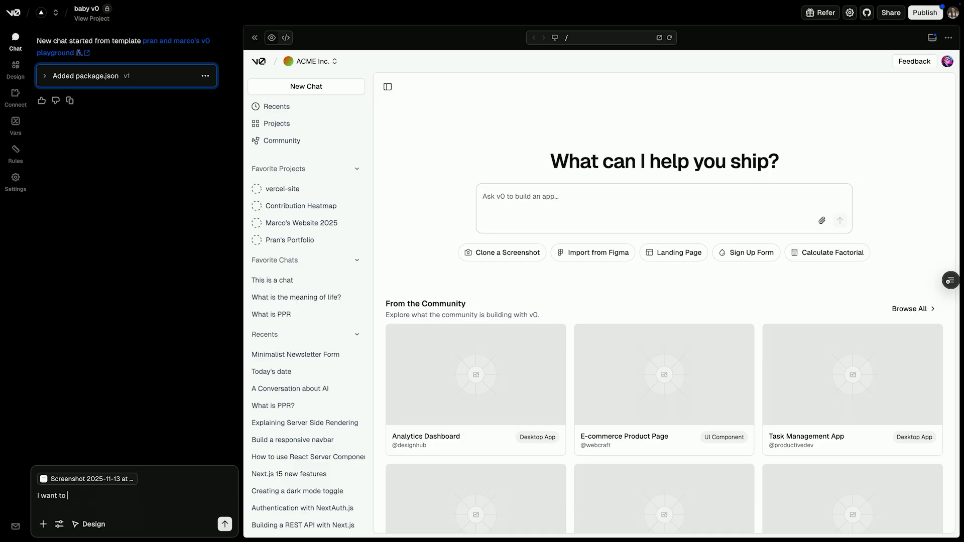
pyautogui.write('try removing these suggested ac')
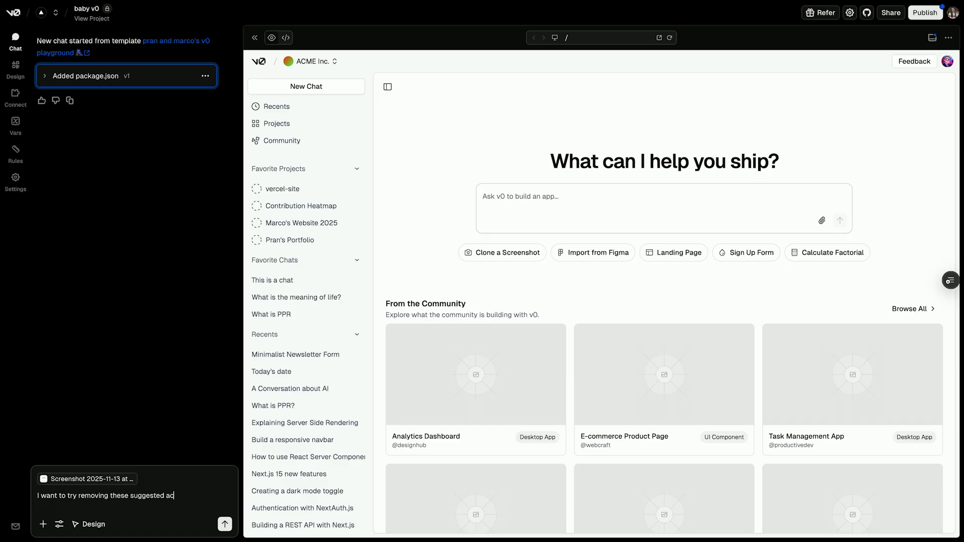
pyautogui.write('tions. Instead,')
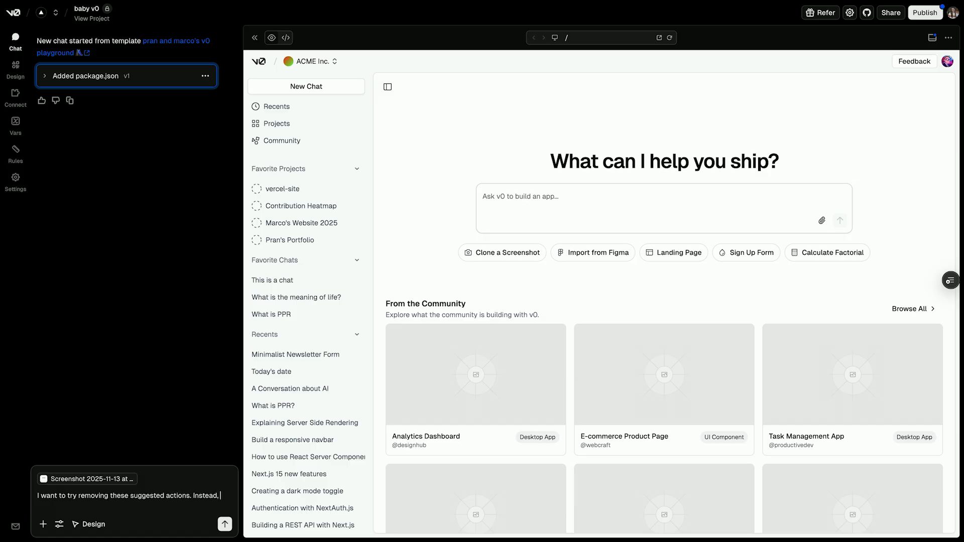
pyautogui.write("I'd like to try creating rotating placeholder text in the main chat box input that has")
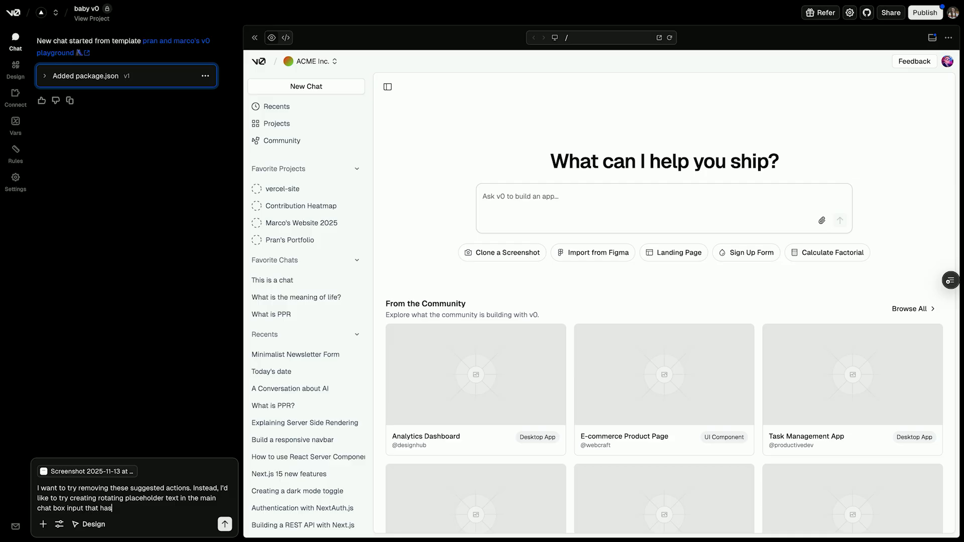
pyautogui.write("example prompts in it. Let's start with a defined example")
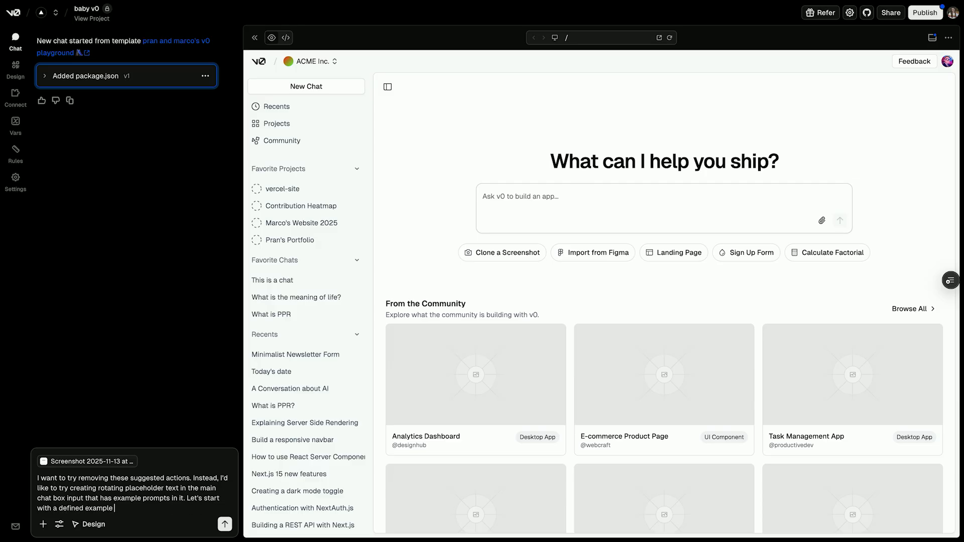
pyautogui.write('placeholder prompt chosen from a')
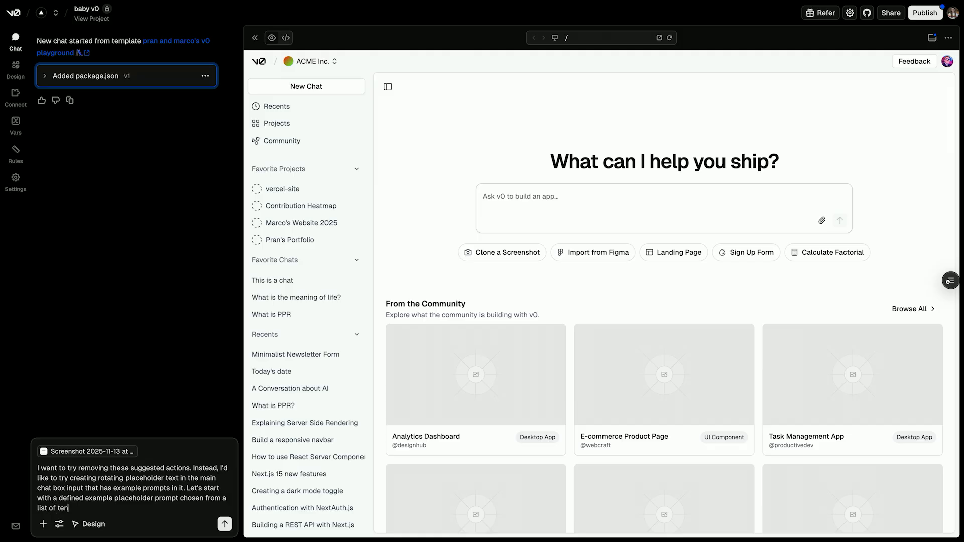
pyautogui.write("I'd like to also add")
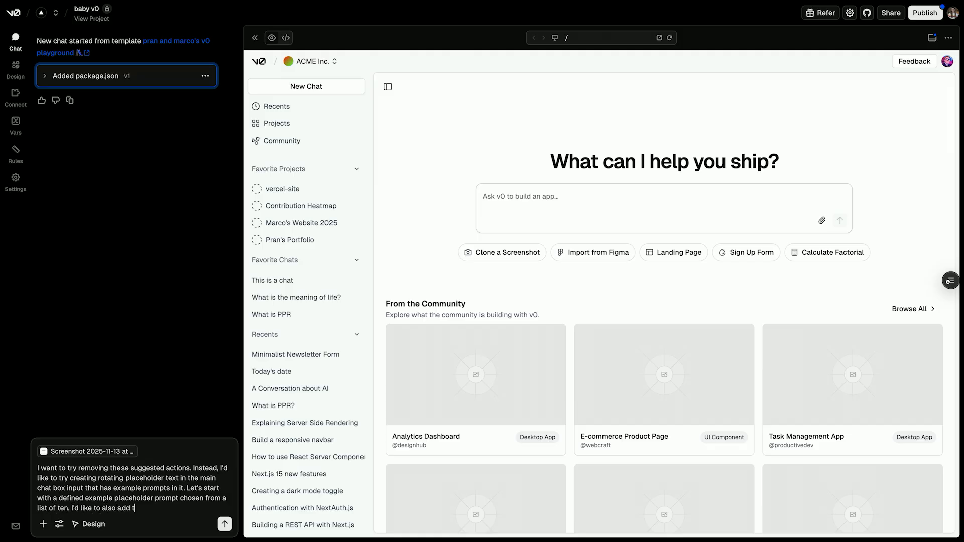
pyautogui.write('typing effect so when you need to r')
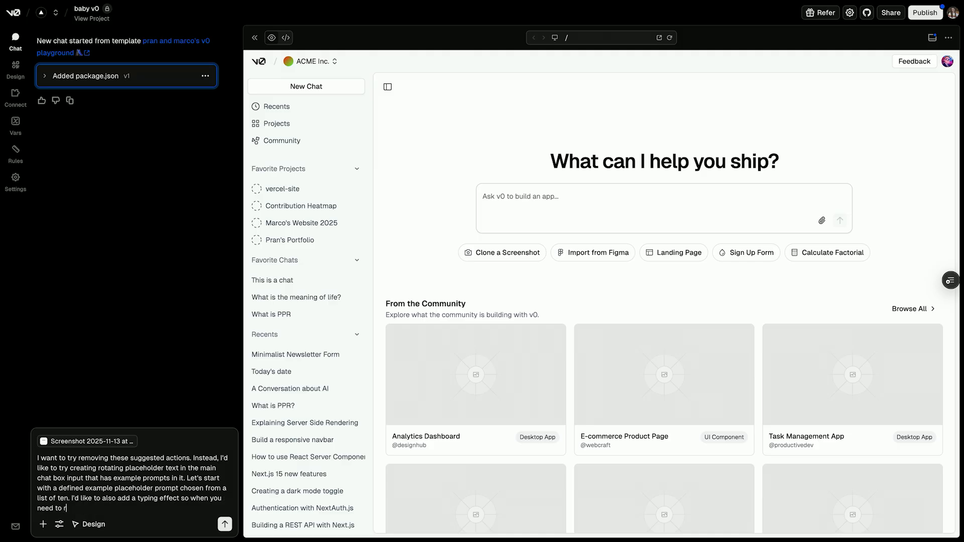
pyautogui.write('otate out p')
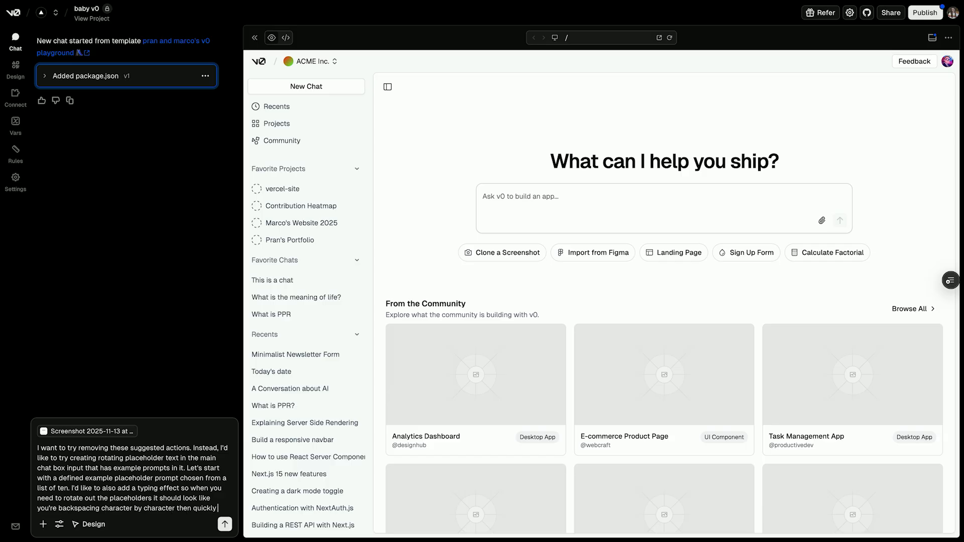
pyautogui.write('typing out a new prompt.')
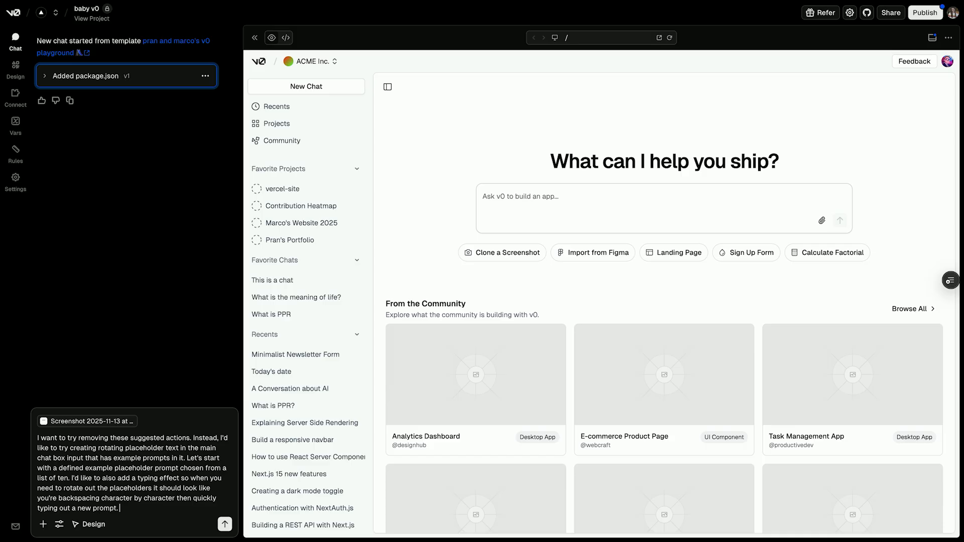
pyautogui.click(225, 524)
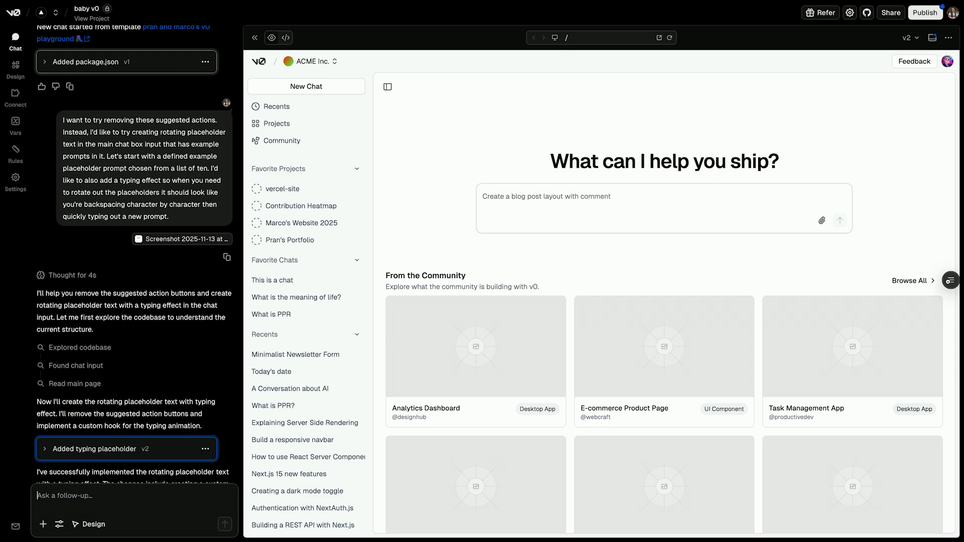
# Let version 2 generate and watch the chat box type out example prompts.
pyautogui.write('sign a product car')
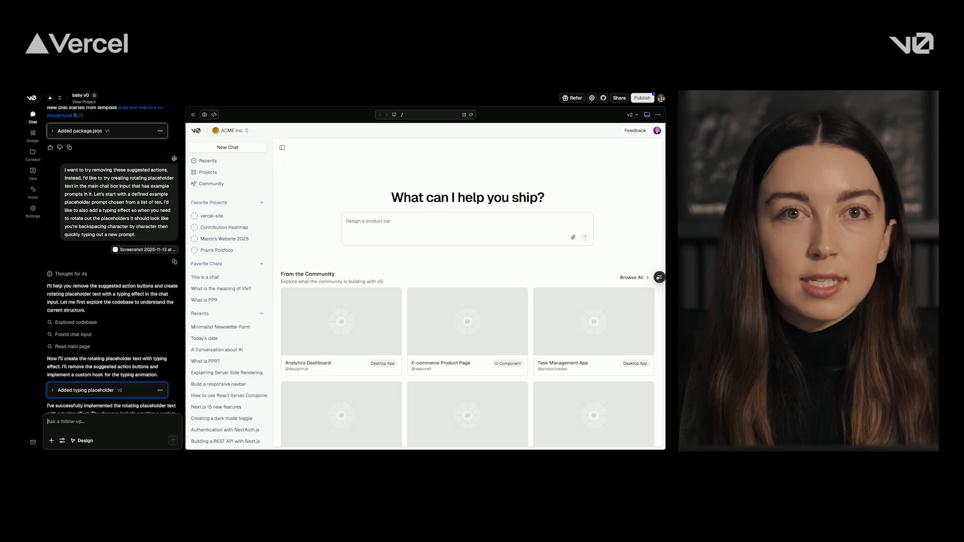
pyautogui.write('d carousel')
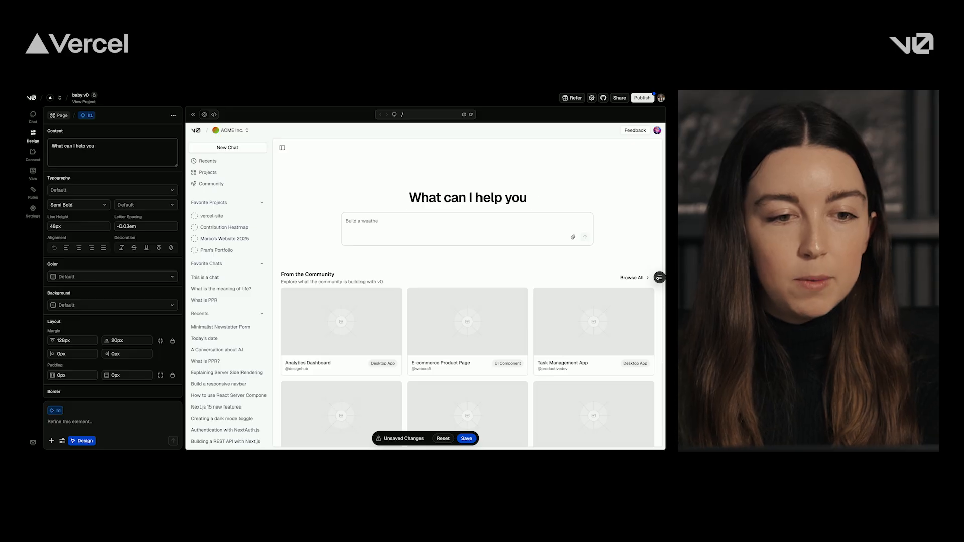
# Set the h1 content to 'What can I help you create?' and save.
pyautogui.write('create?')
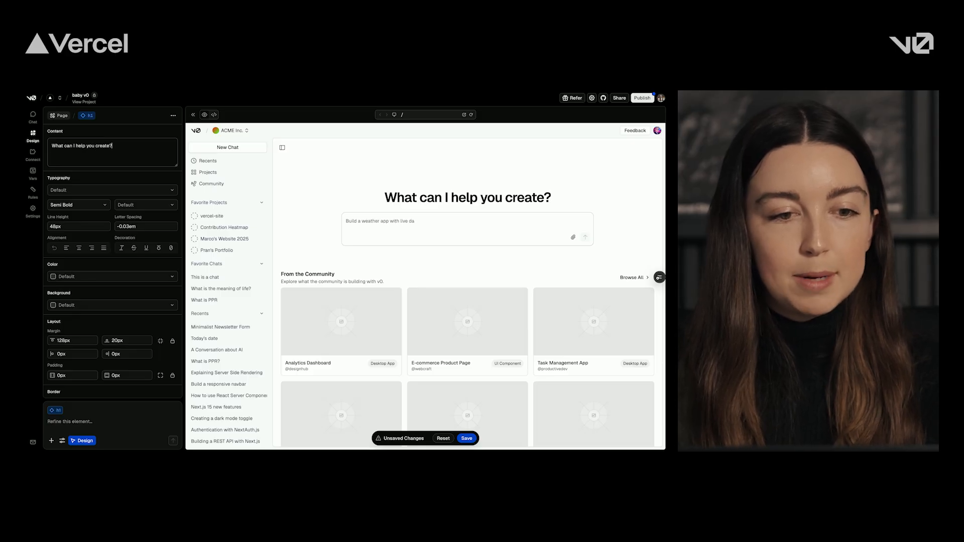
pyautogui.click(466, 197)
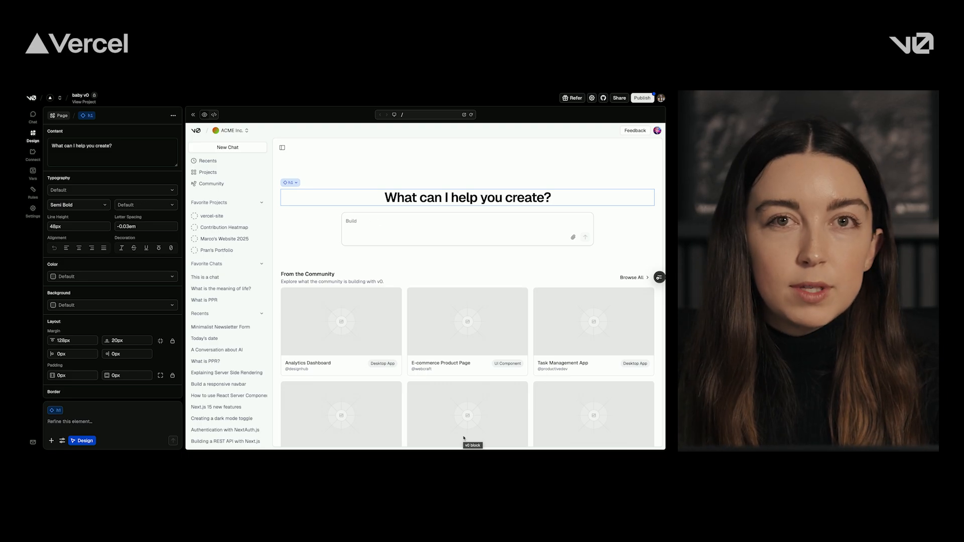
# Preview the updated heading at Tablet and then Phone sizes.
pyautogui.write('Build a todo app with dark')
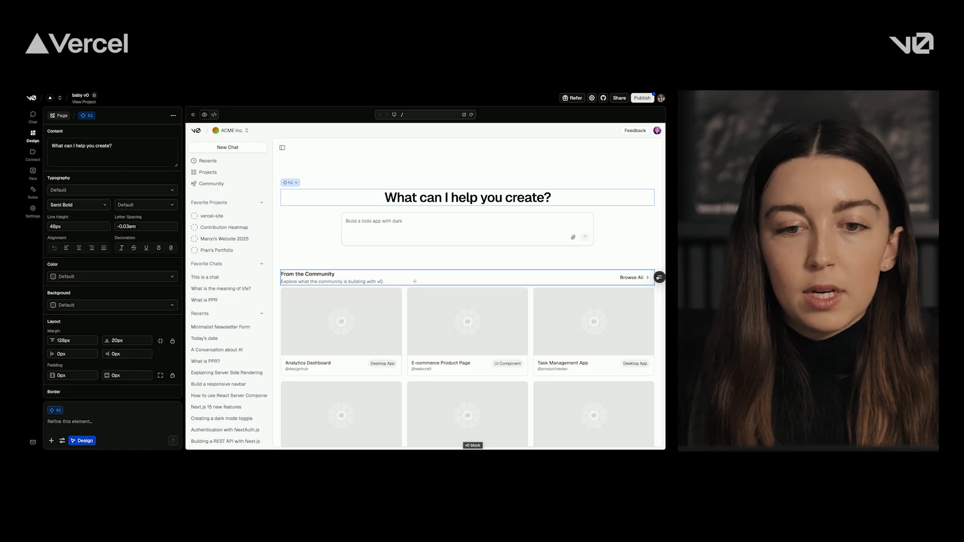
pyautogui.click(394, 114)
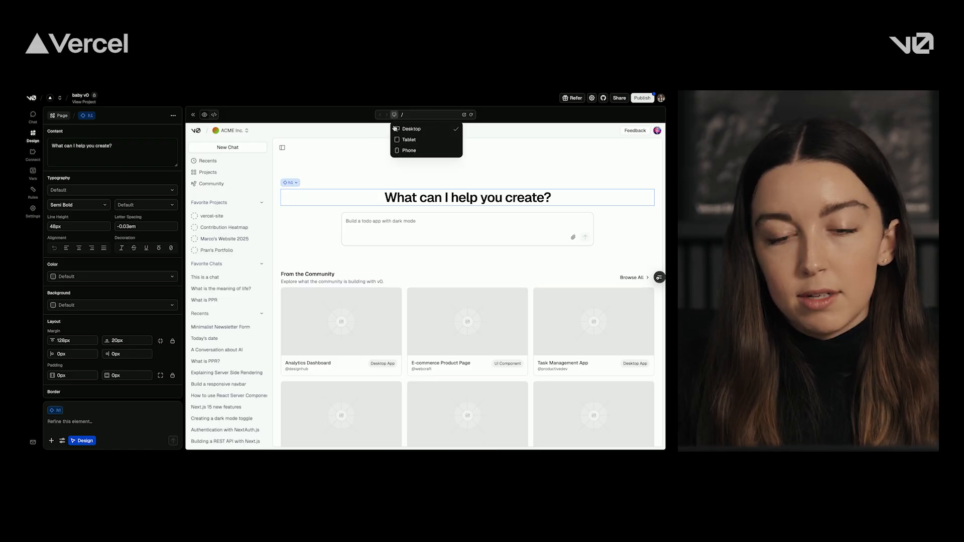
pyautogui.click(407, 140)
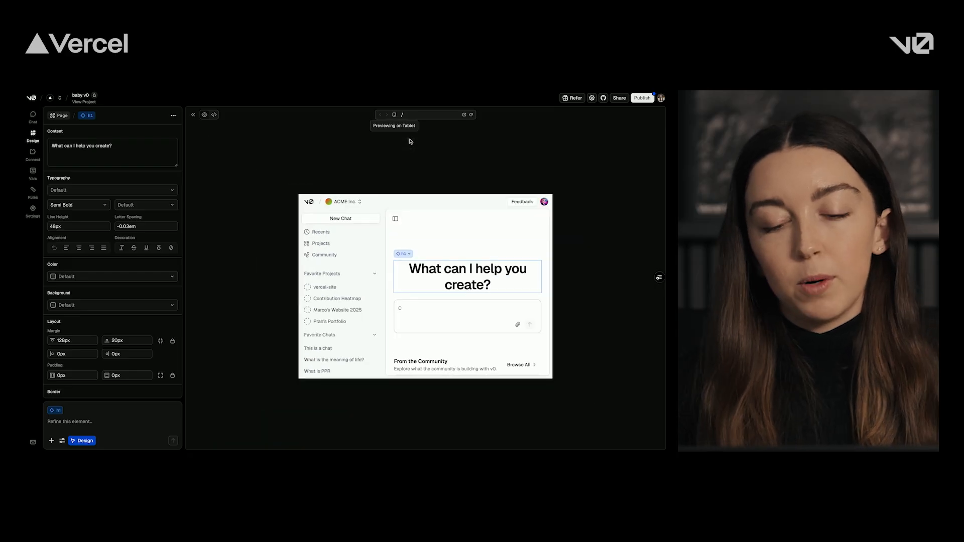
pyautogui.click(394, 115)
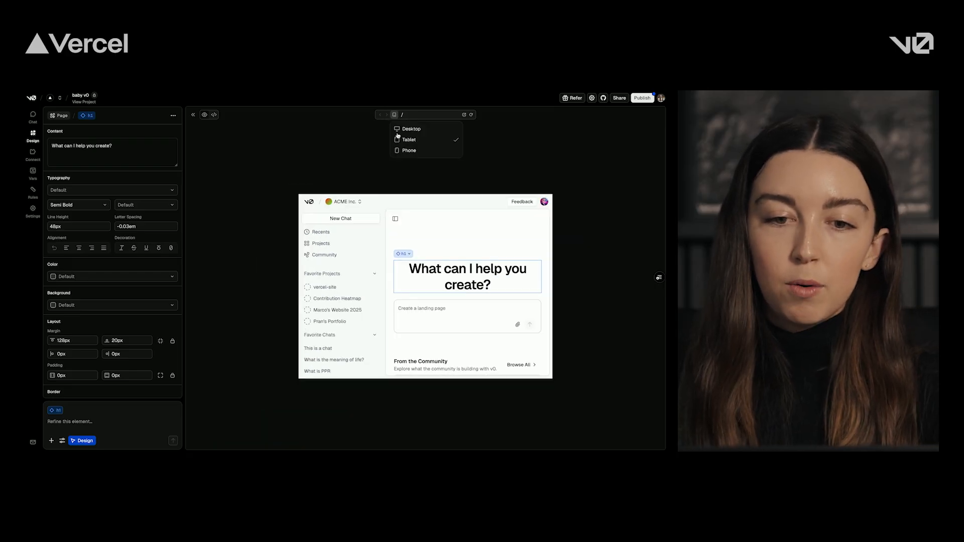
pyautogui.click(409, 150)
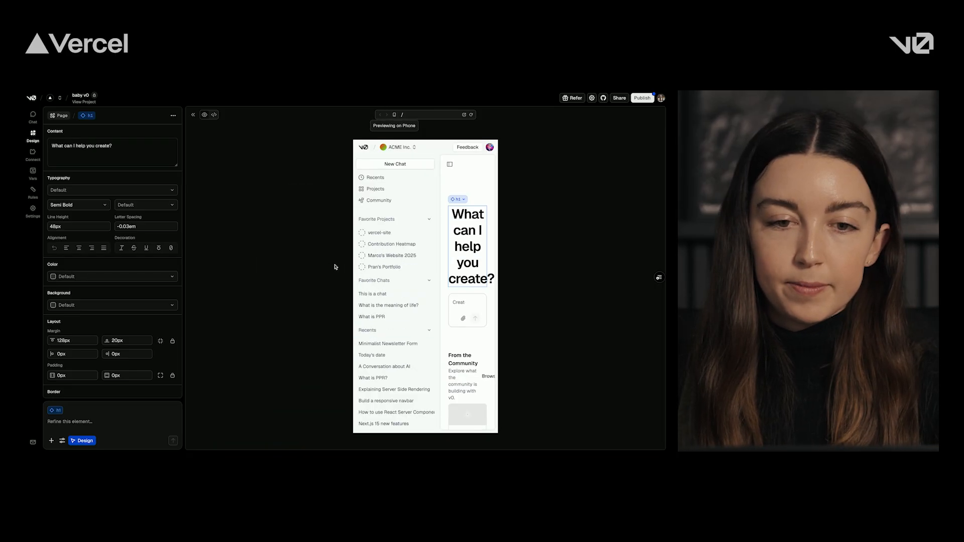
# Set the published app's visibility to Everyone in Vercel and save.
pyautogui.click(925, 12)
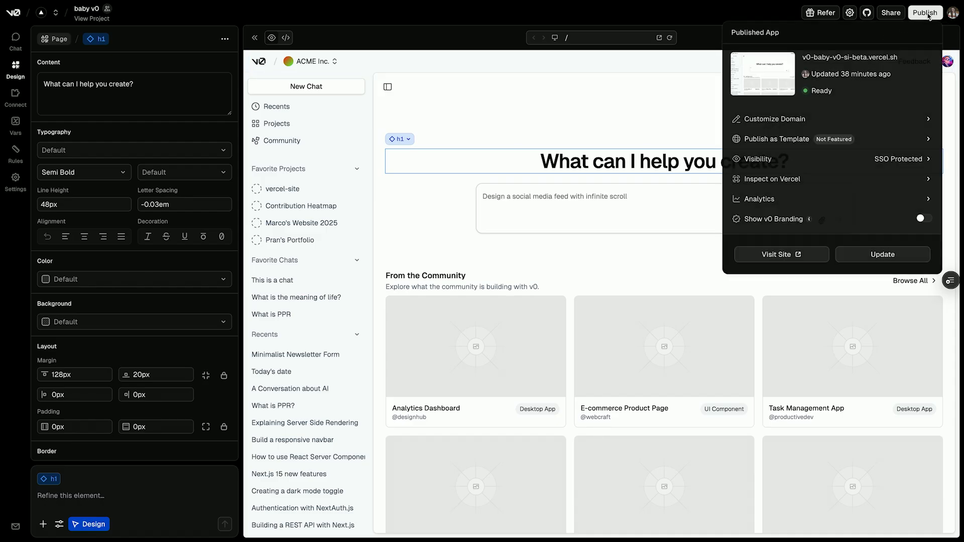
pyautogui.click(758, 159)
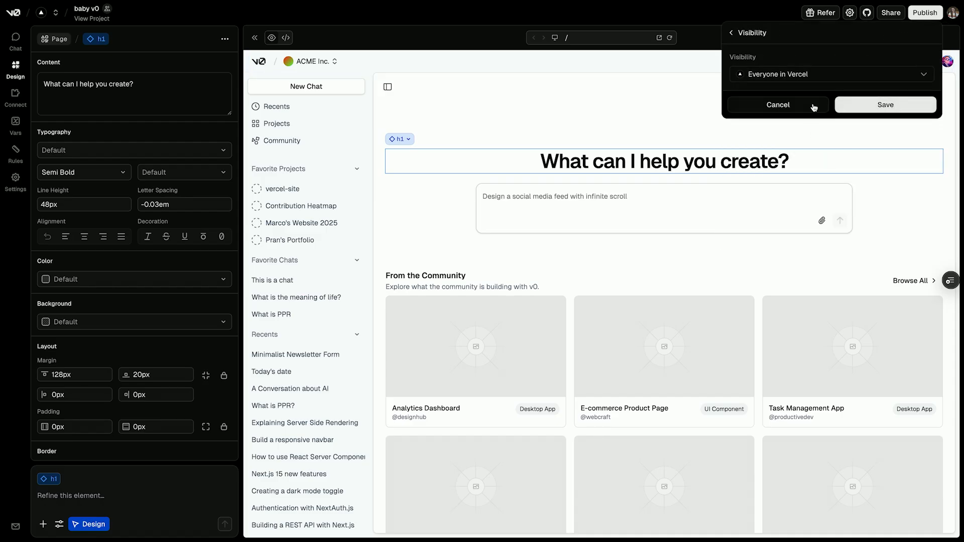
pyautogui.click(885, 104)
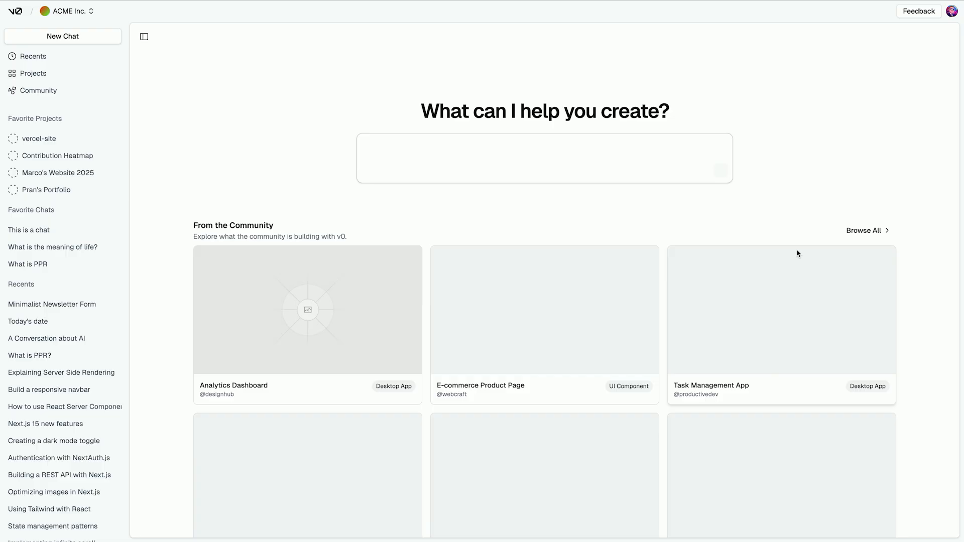
# Draft a comment on 'create?' reading 'Let's change this back to'.
pyautogui.write('Build a task management app with drag and drop')
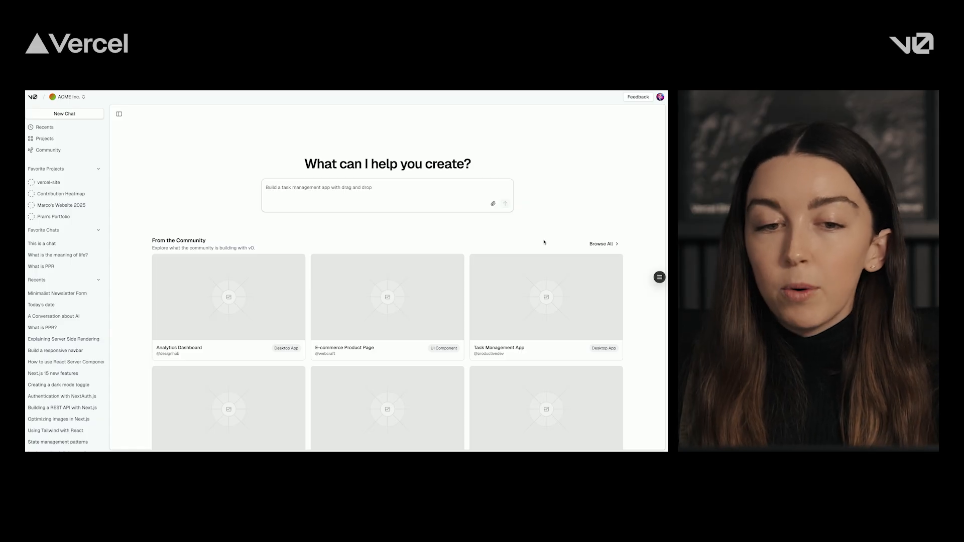
pyautogui.write('c')
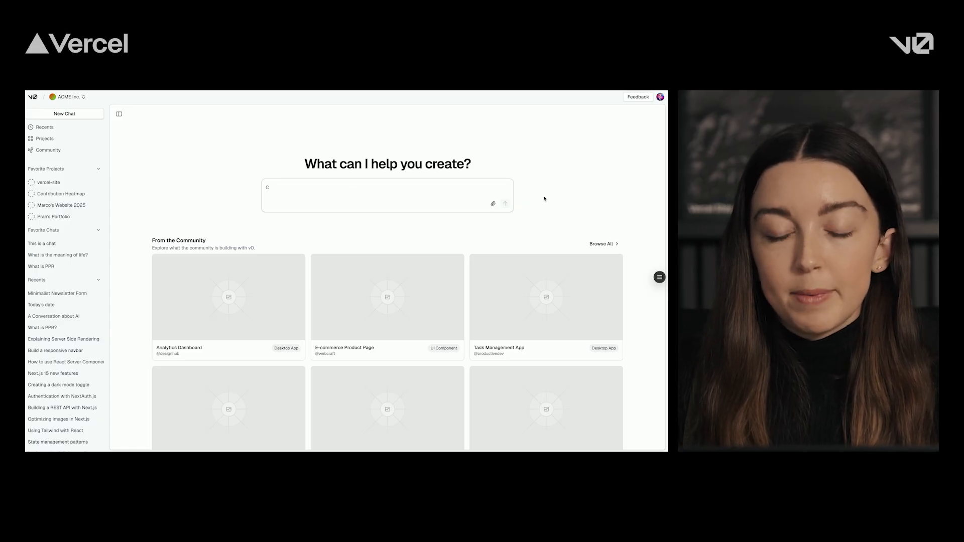
pyautogui.write('Create a landing page for a SaaS produ')
pyautogui.write("Let's")
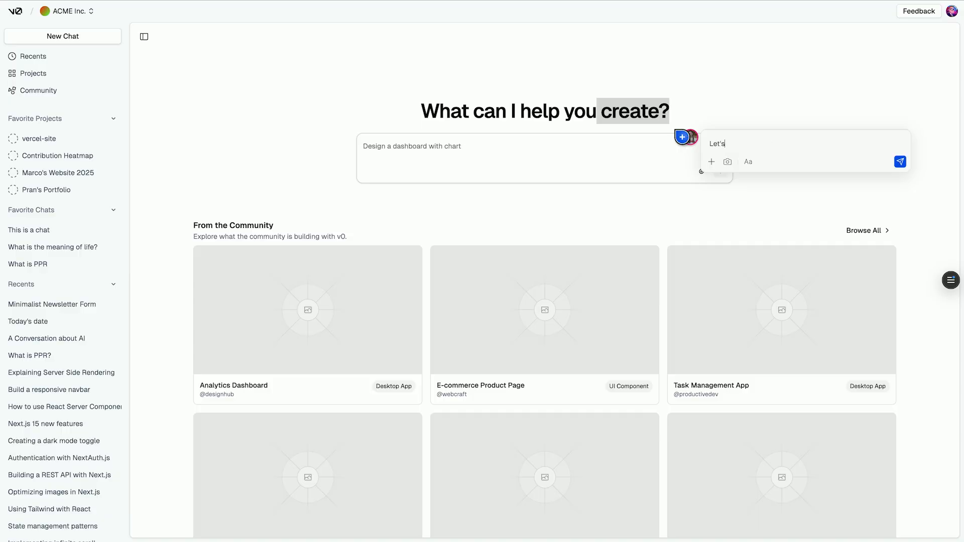
pyautogui.write('change this back to')
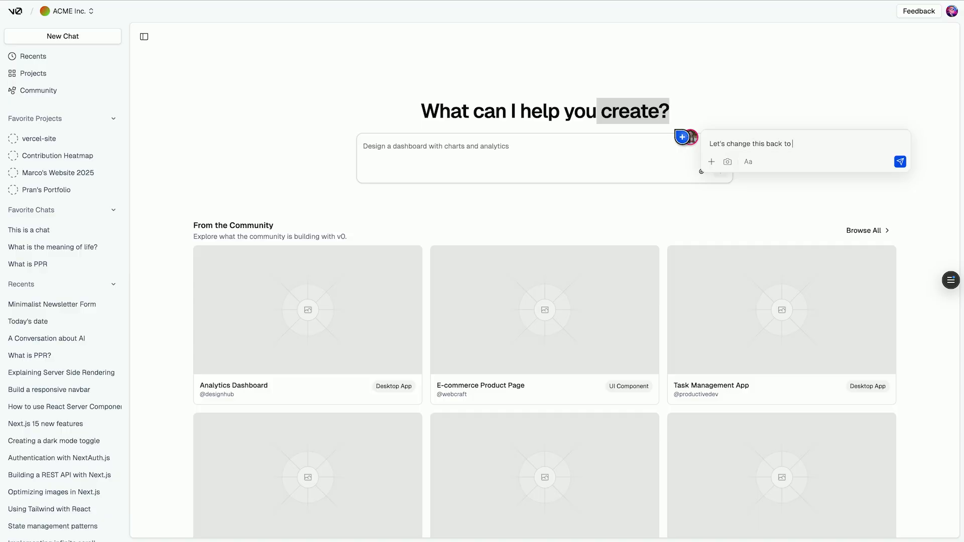